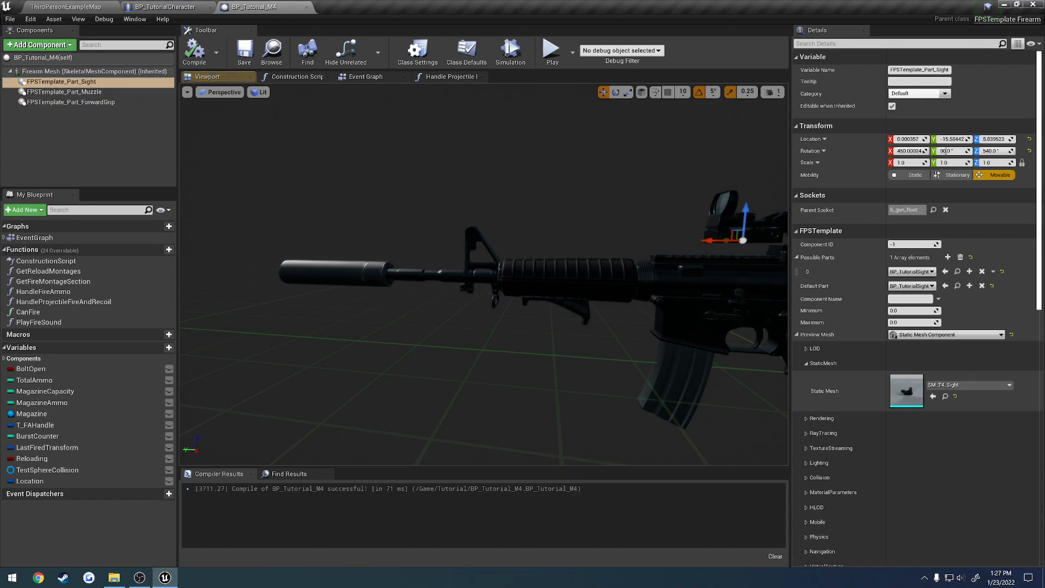
# Inspect the M4's forward grip and muzzle parts and locate the muzzle mesh in the accessory meshes folder
pyautogui.click(72, 102)
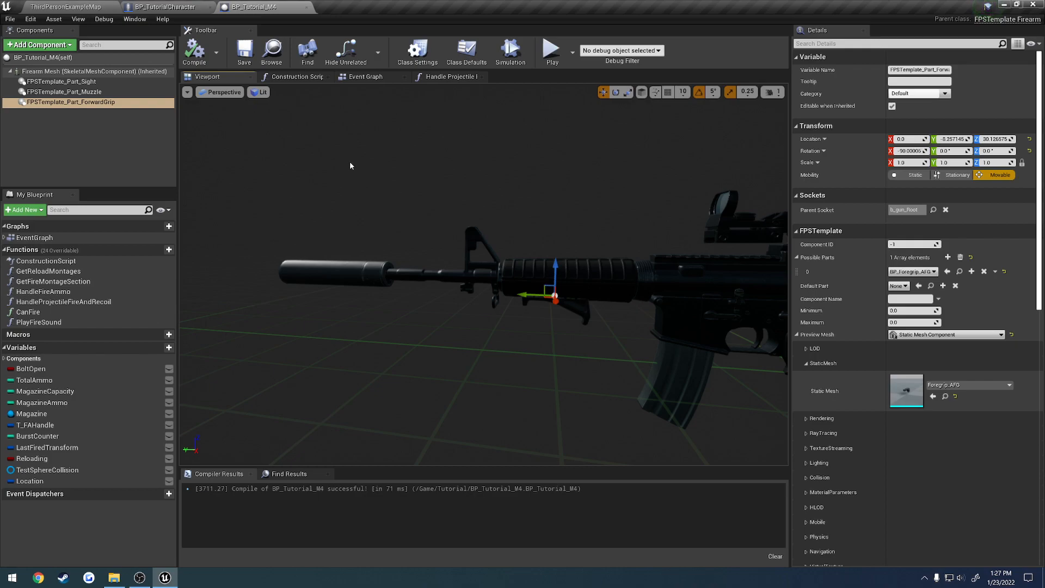
pyautogui.click(65, 92)
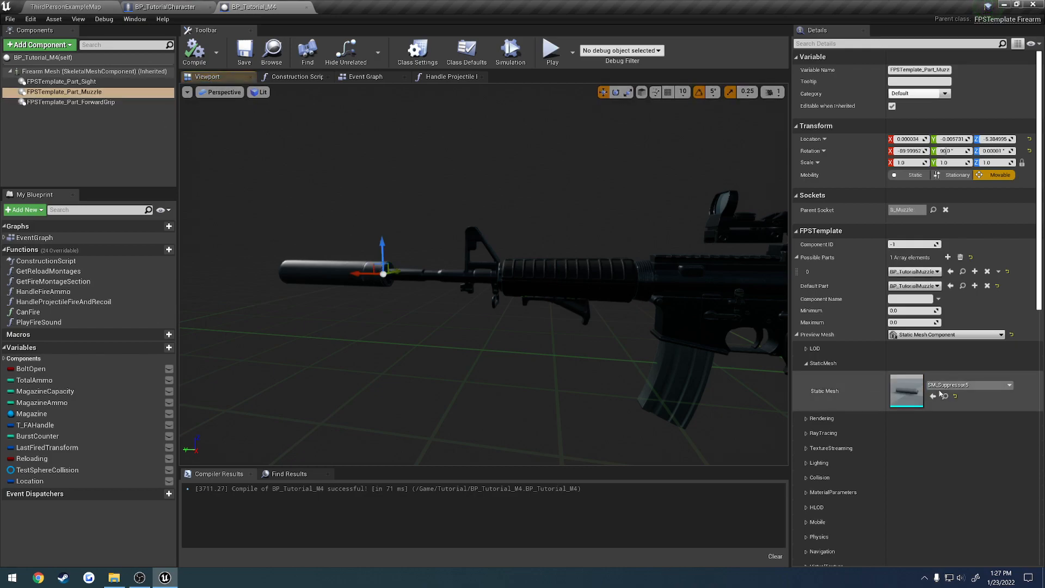
pyautogui.click(63, 7)
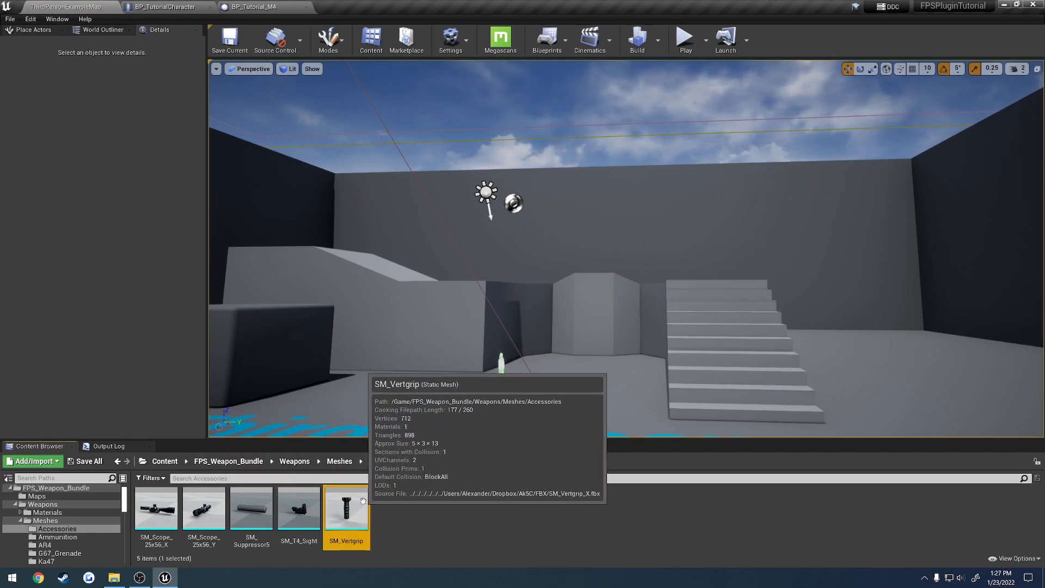
pyautogui.moveTo(324, 557)
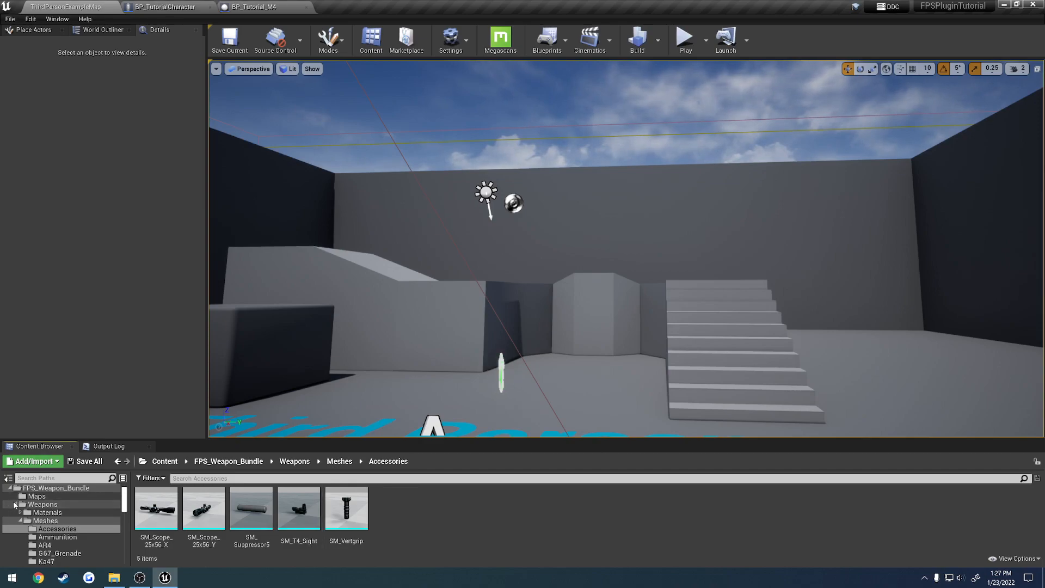
# Create a Blueprint Class in the Tutorial folder with parent FPSTemplate_ForwardGrip, named BP_TutorialForwardGrip
pyautogui.click(34, 529)
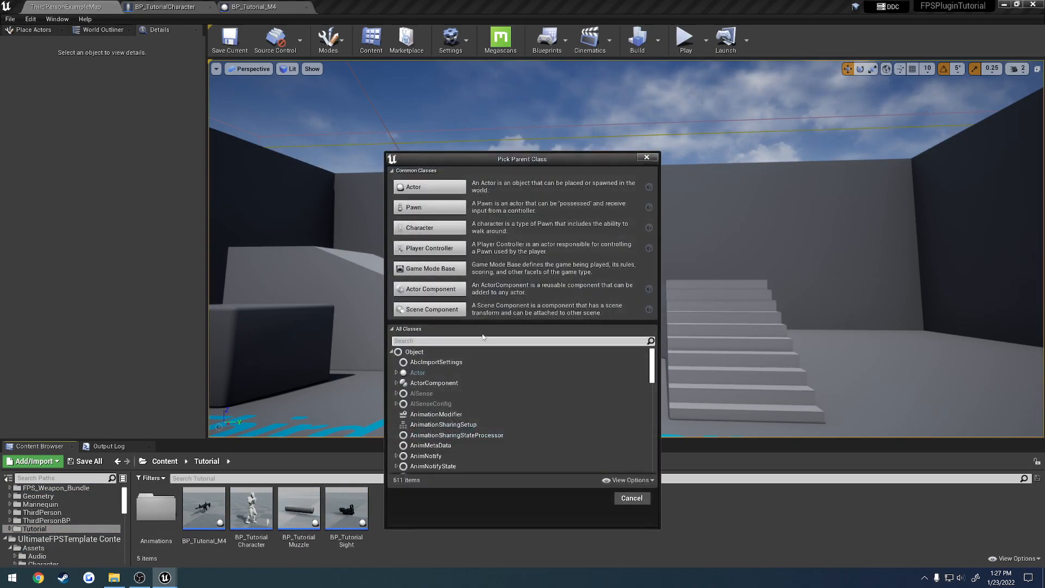
pyautogui.write('fps')
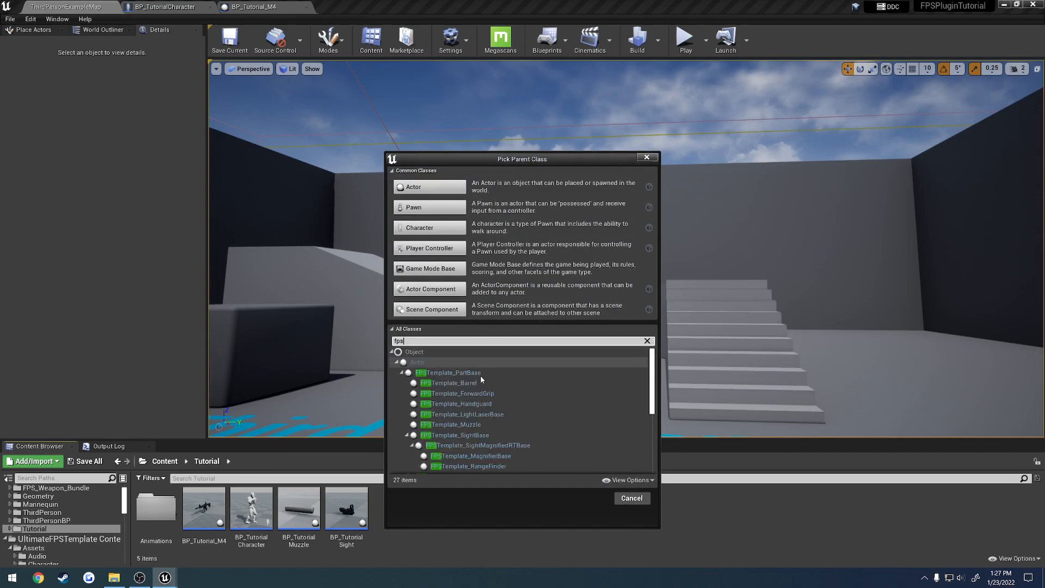
pyautogui.click(458, 393)
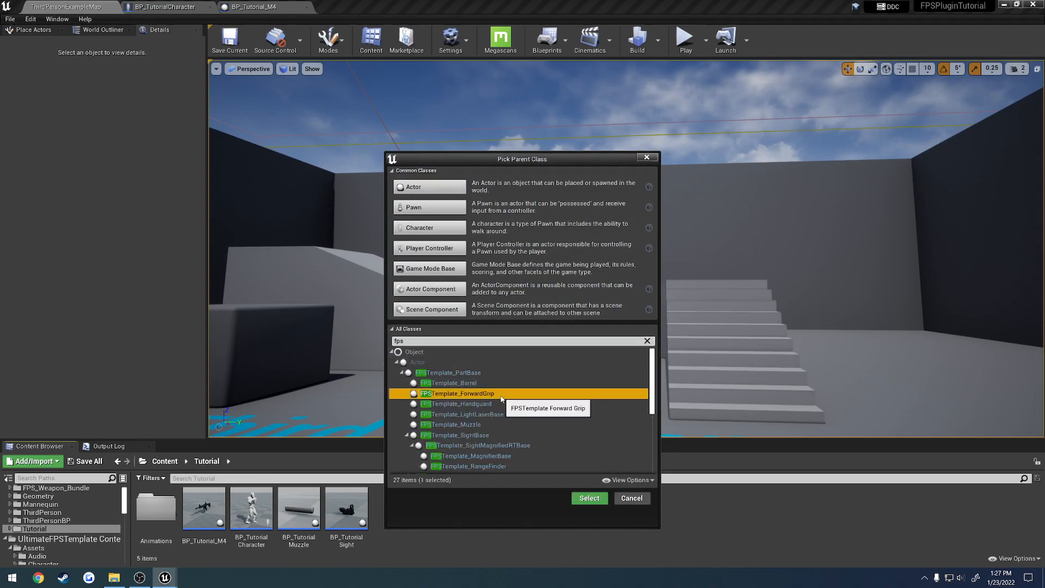
pyautogui.click(589, 498)
pyautogui.write('BP_TutorialForwardGrip')
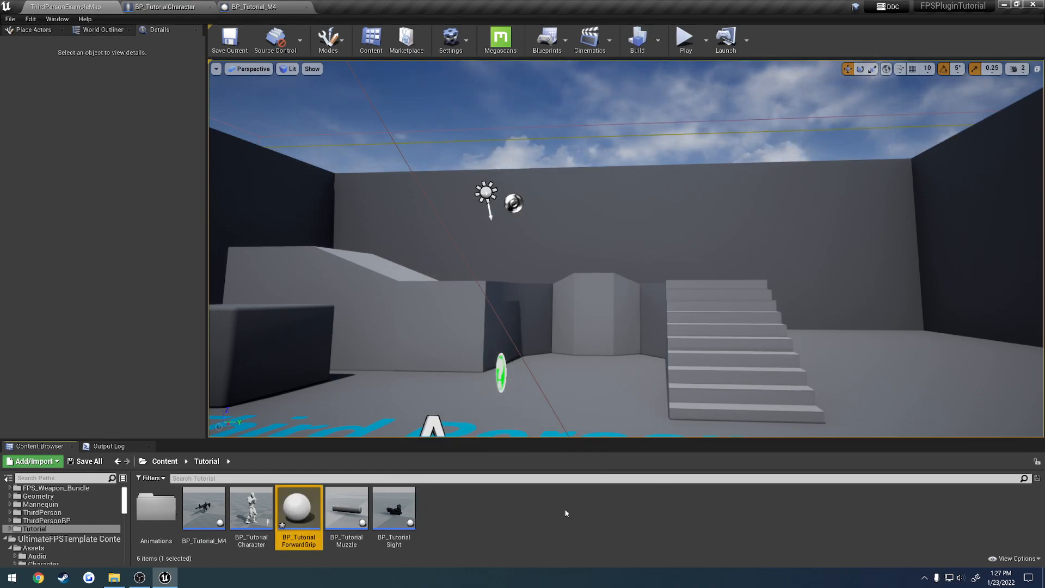
# Add a Static Mesh component using SM_Vertgrip, tag it 'FPSPart', and compile the blueprint
pyautogui.doubleClick(298, 508)
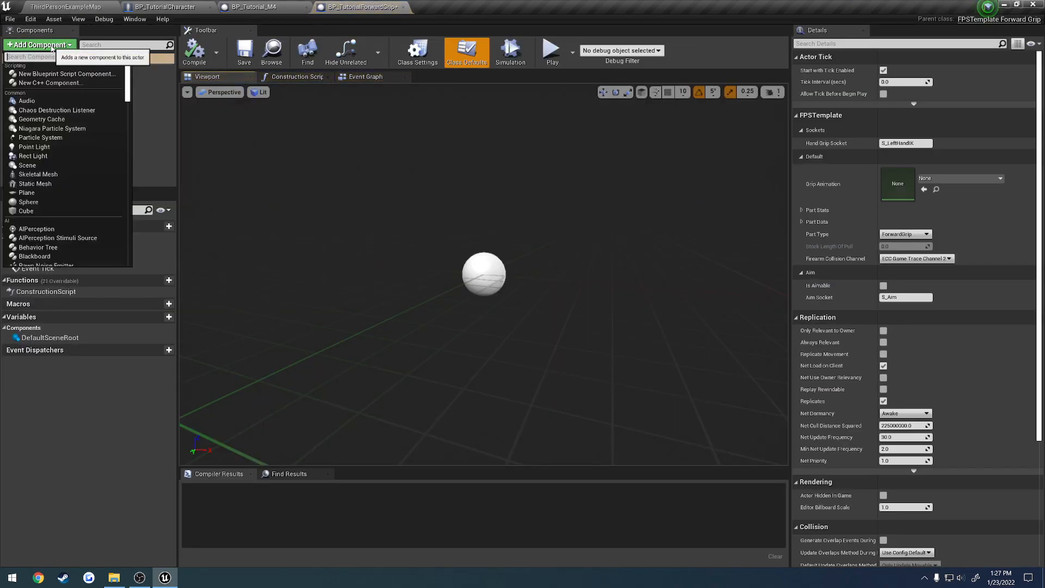
pyautogui.click(466, 52)
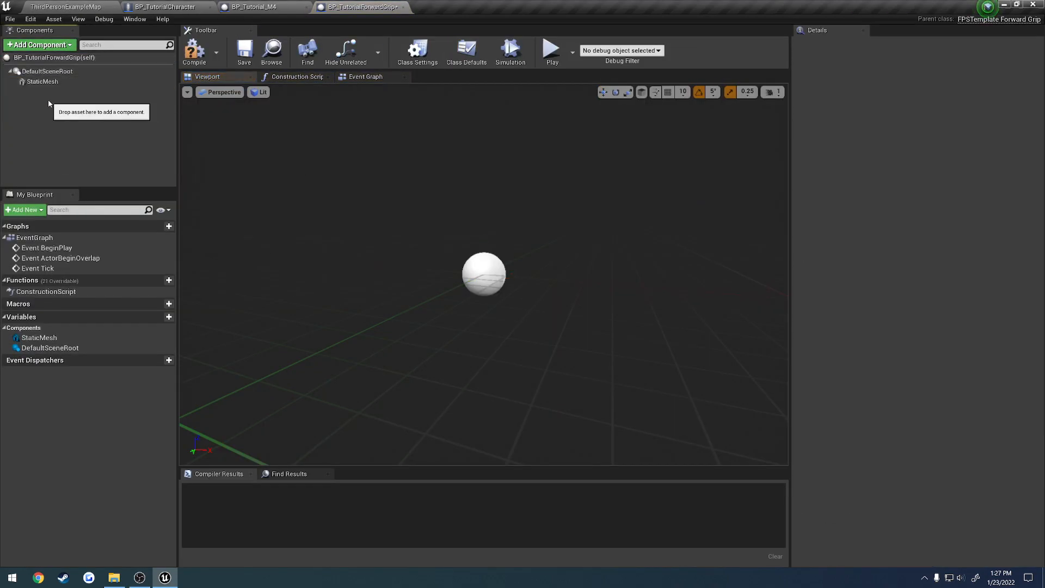
pyautogui.click(43, 82)
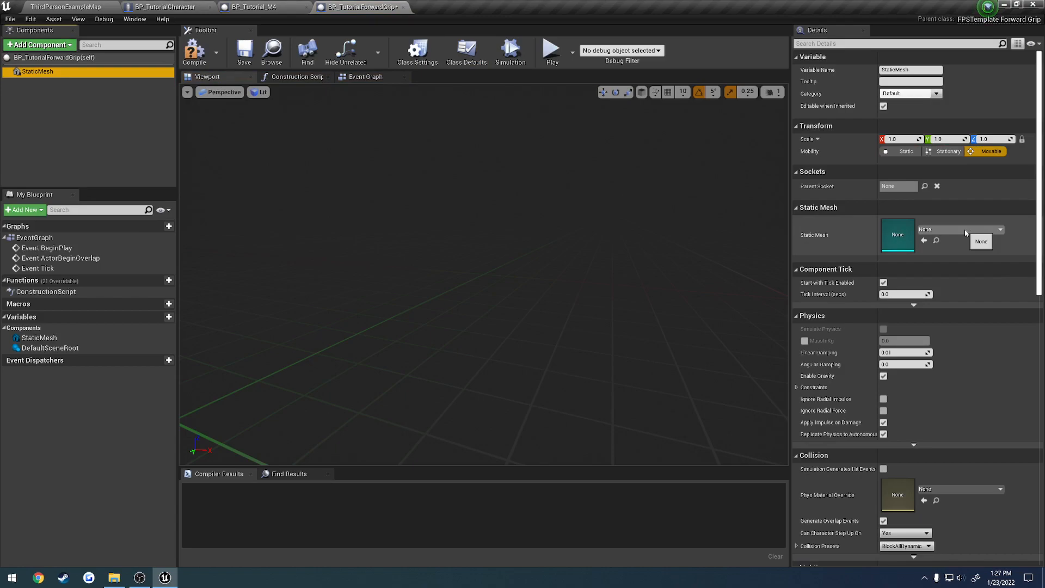
pyautogui.click(981, 242)
pyautogui.write('tag')
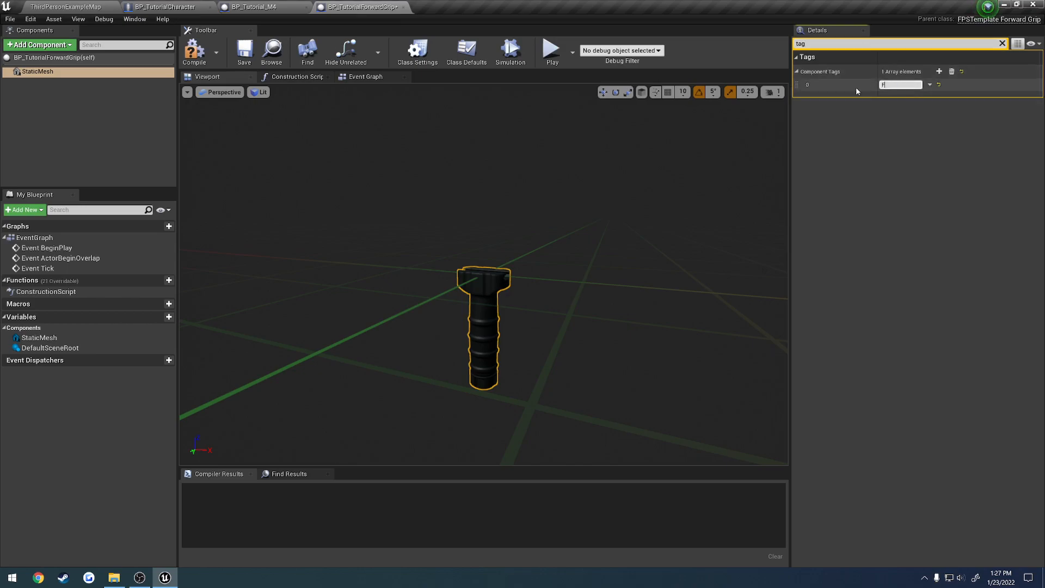
pyautogui.write('FPSPart')
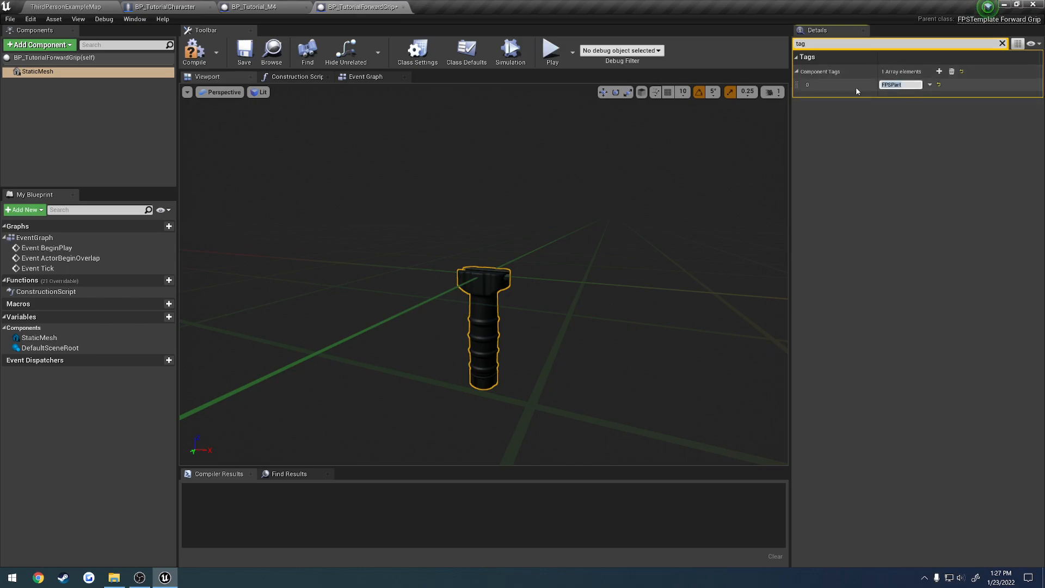
pyautogui.click(194, 52)
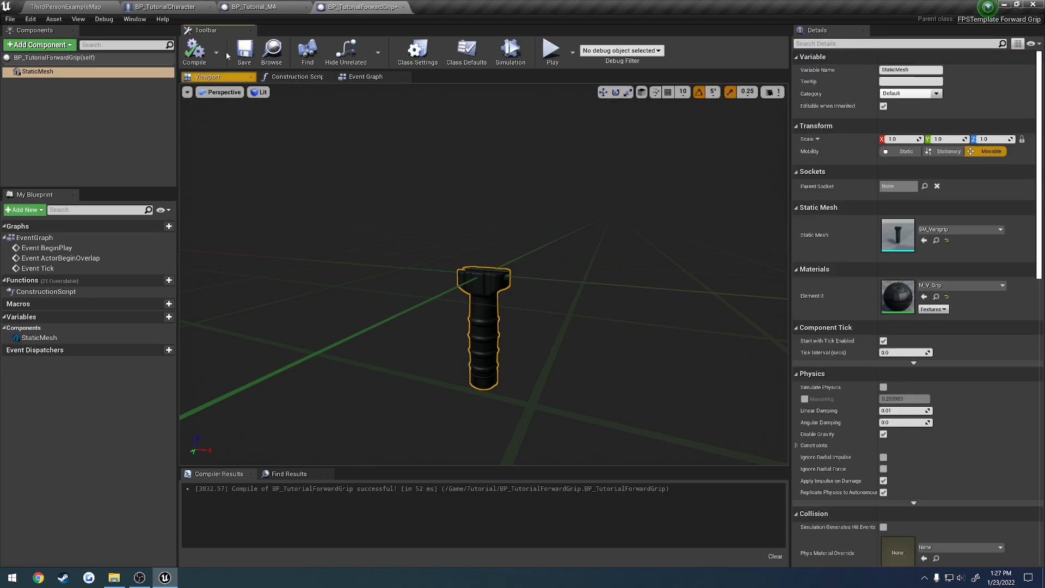
# Add BP_TutorialForwardGrip to the M4 forward grip's Possible Parts list
pyautogui.rightClick(257, 6)
pyautogui.write('tutorial')
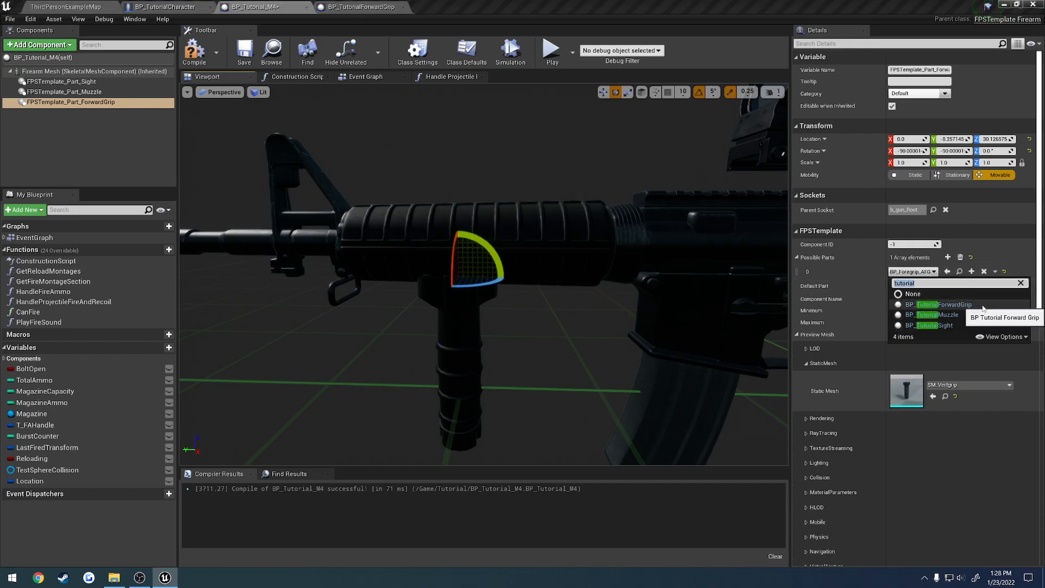
pyautogui.click(941, 305)
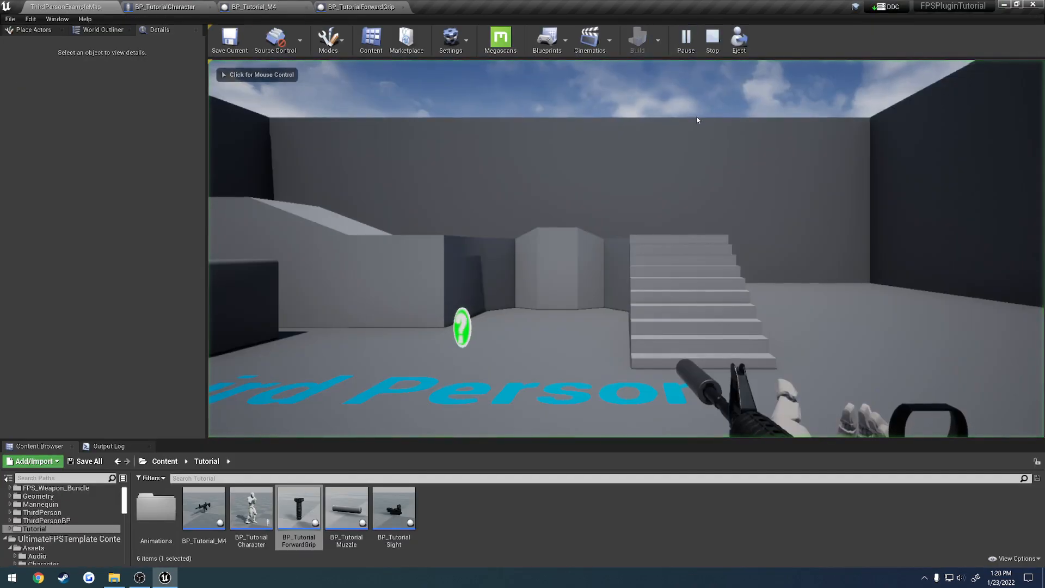
# Focus the running game briefly, then reopen BP_TutorialForwardGrip from the Tutorial folder
pyautogui.click(739, 40)
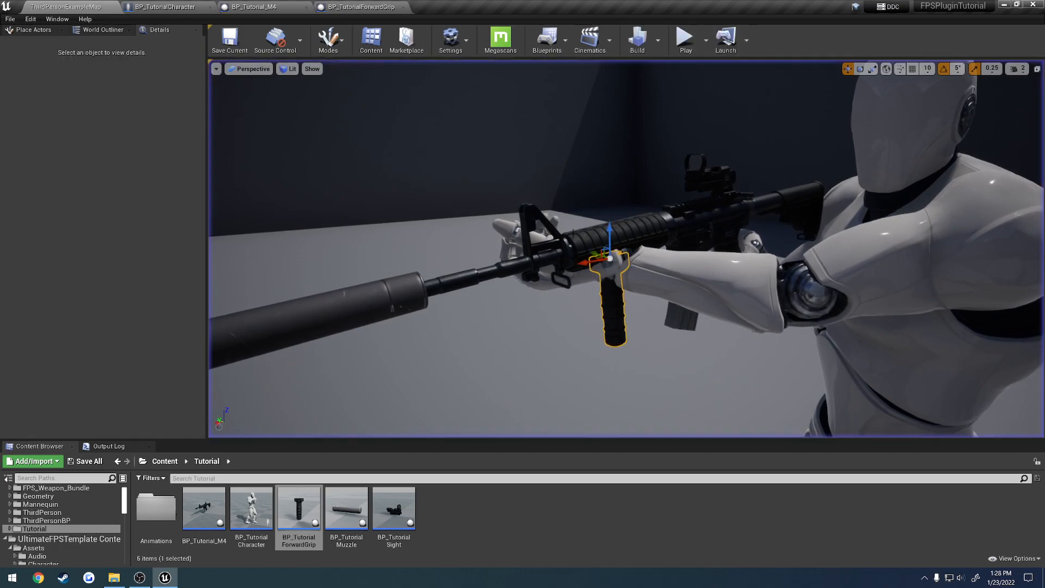
pyautogui.doubleClick(298, 509)
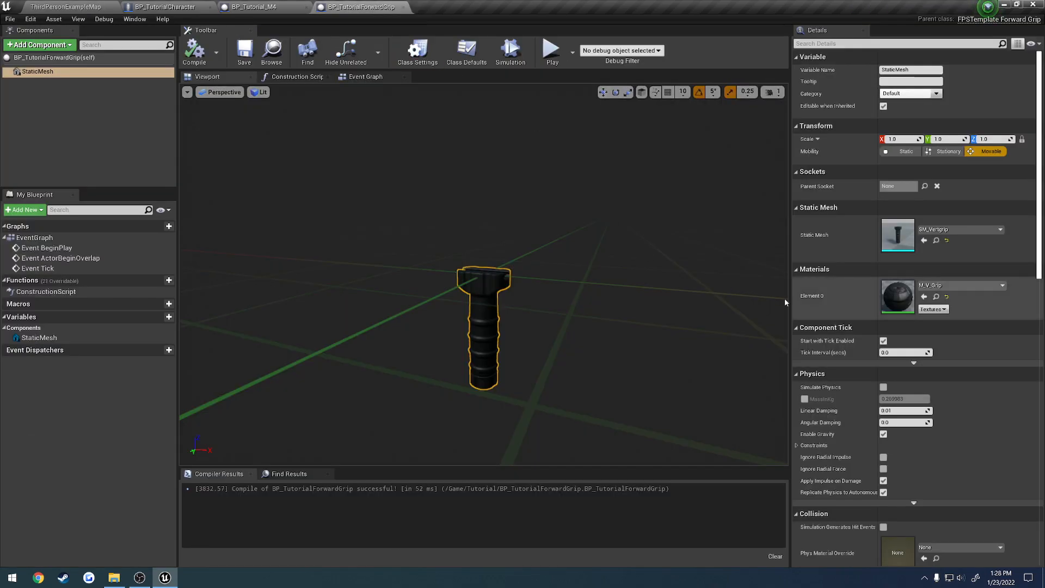
pyautogui.click(466, 51)
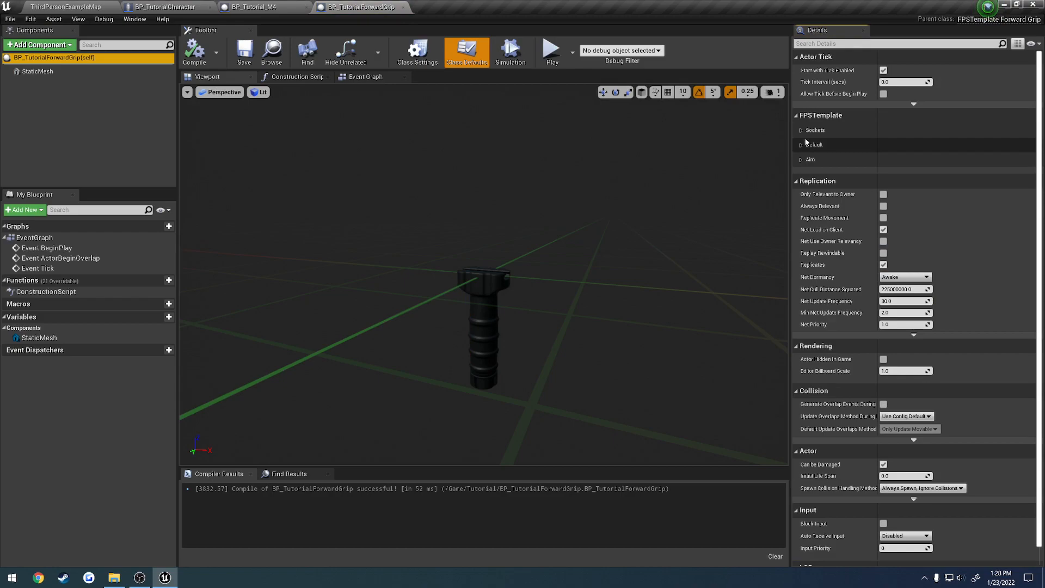
pyautogui.click(802, 130)
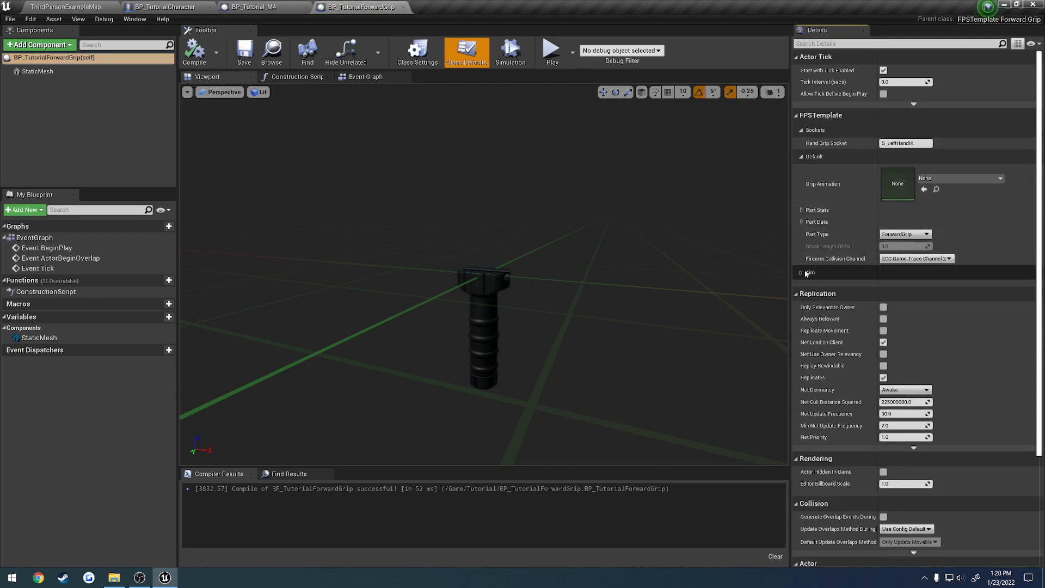
pyautogui.click(804, 272)
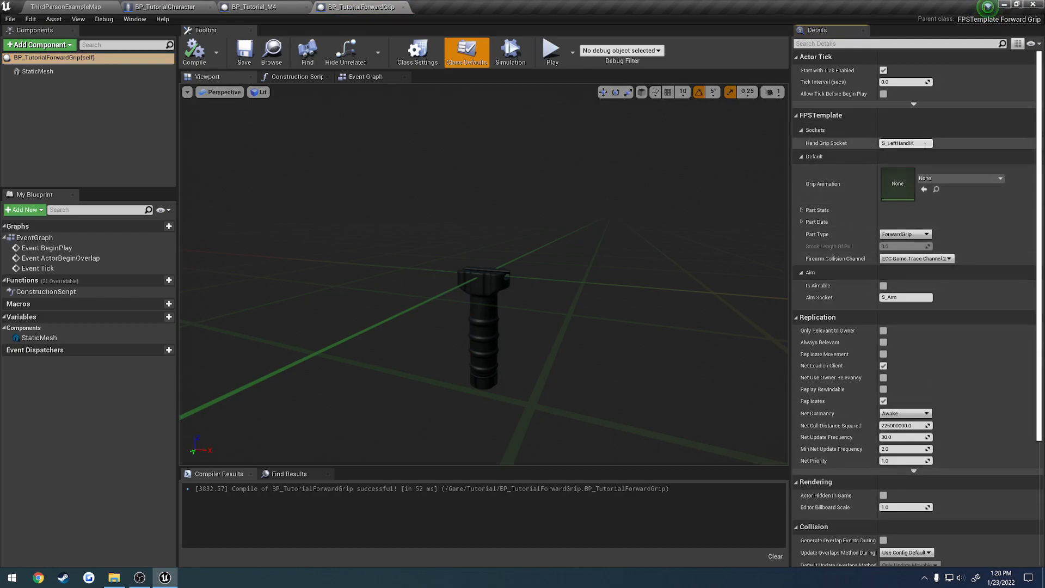
pyautogui.click(905, 142)
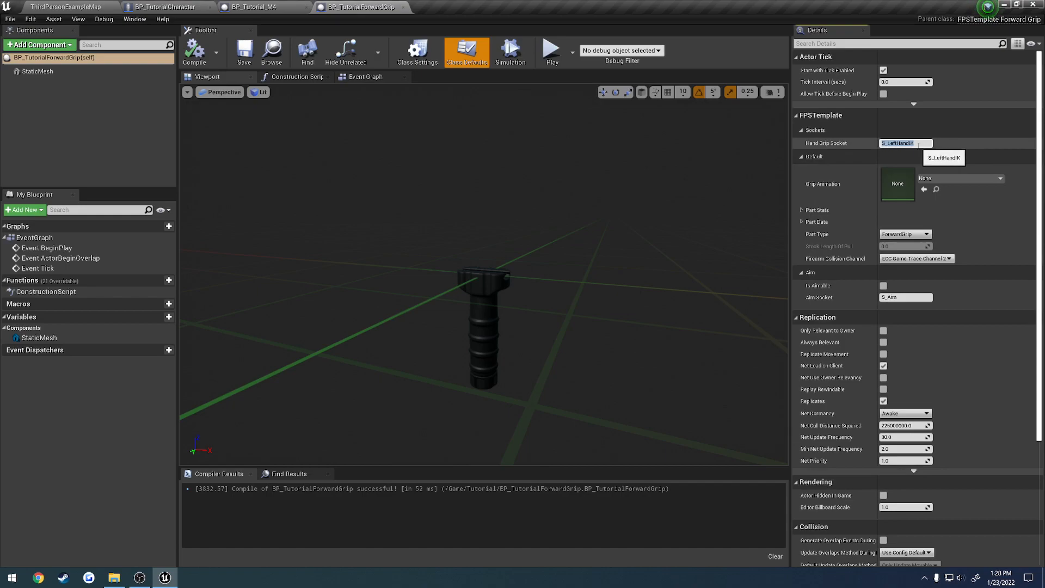
pyautogui.click(38, 72)
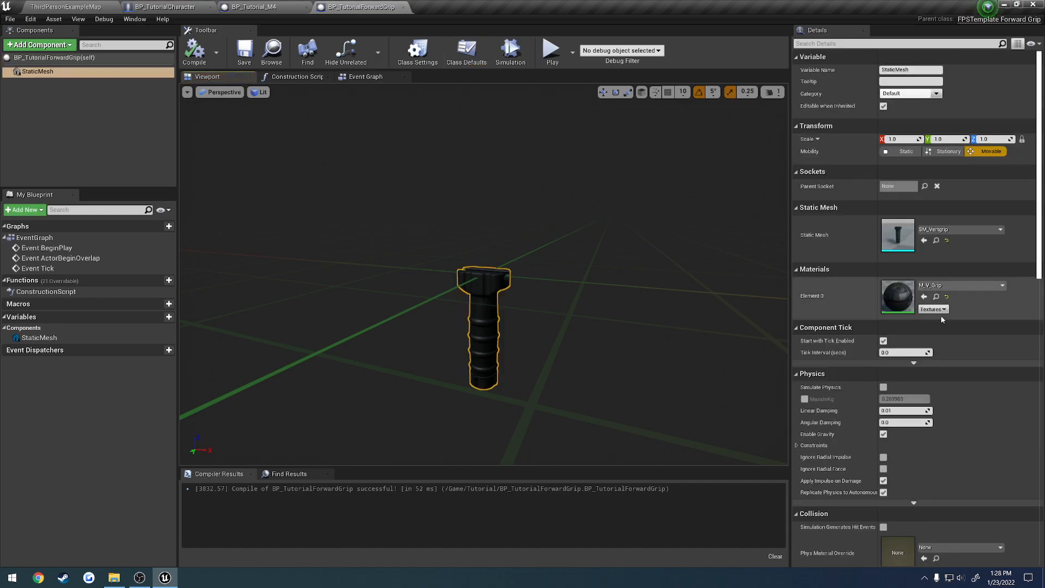
# Open SM_Vertgrip in the static mesh editor and create a left-hand socket on it
pyautogui.doubleClick(899, 235)
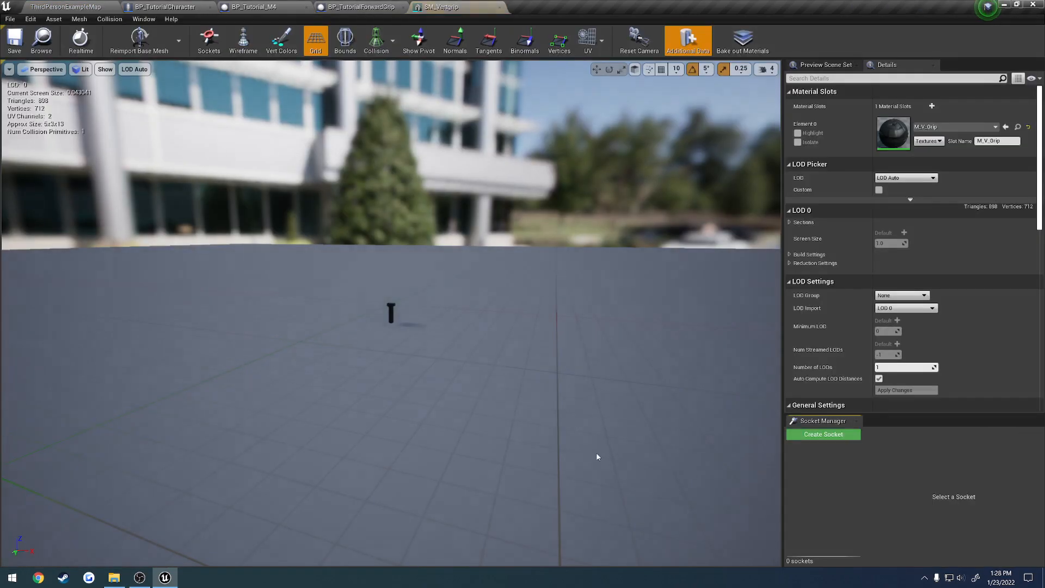
pyautogui.click(824, 434)
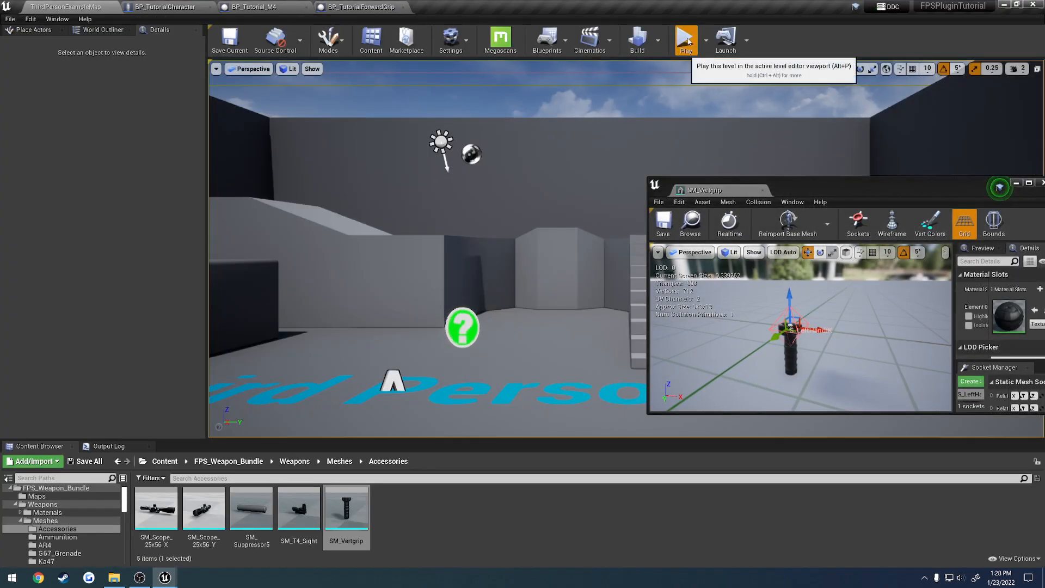
# Play-test the level and drag the hand socket along the grip to adjust the left hand position
pyautogui.click(686, 40)
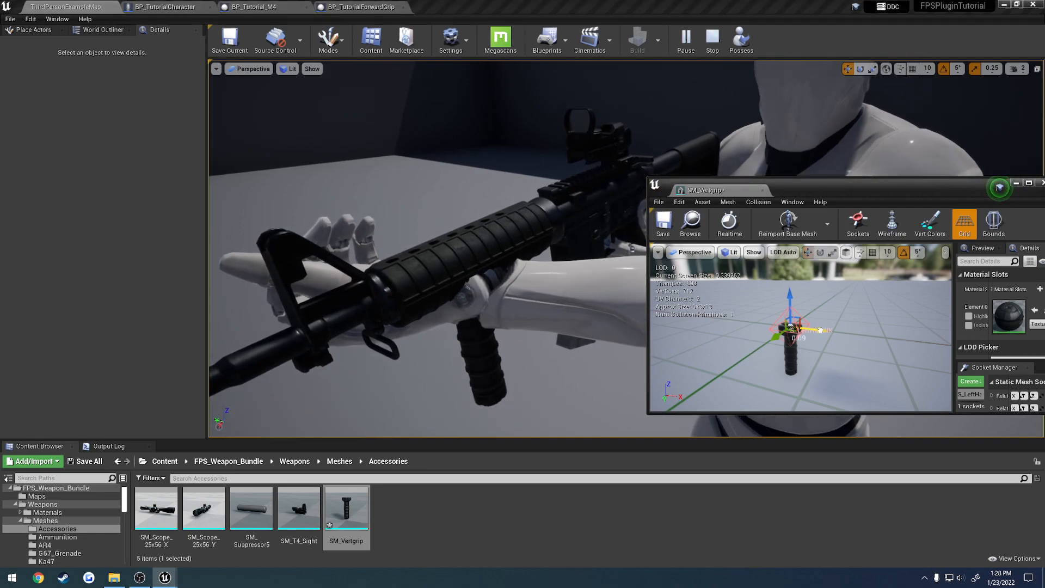
pyautogui.moveTo(794, 331); pyautogui.dragTo(857, 337)
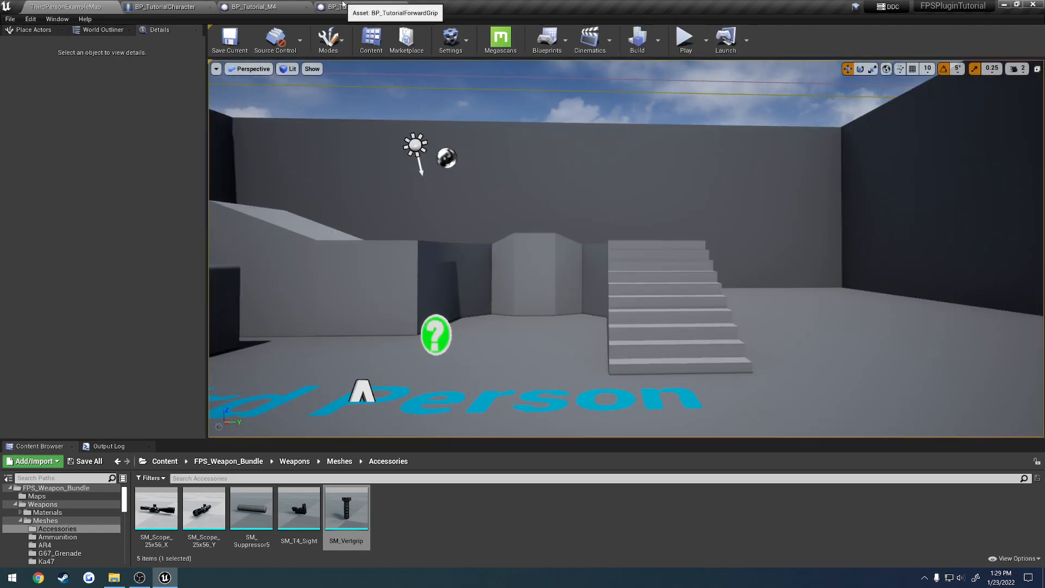
# Set the Part Class under Part Data in BP_TutorialForwardGrip's class defaults and recompile
pyautogui.click(360, 7)
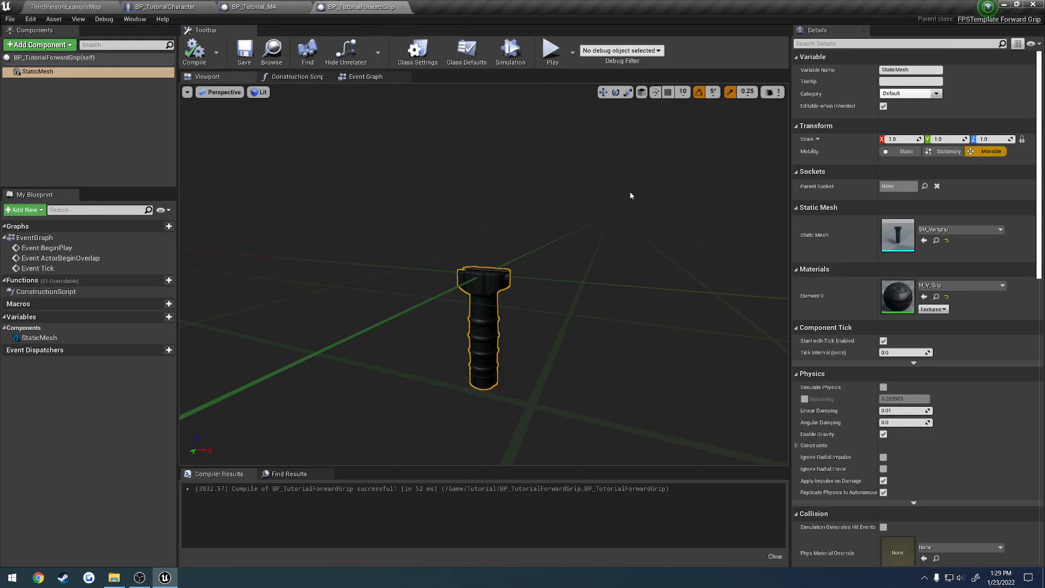
pyautogui.click(466, 52)
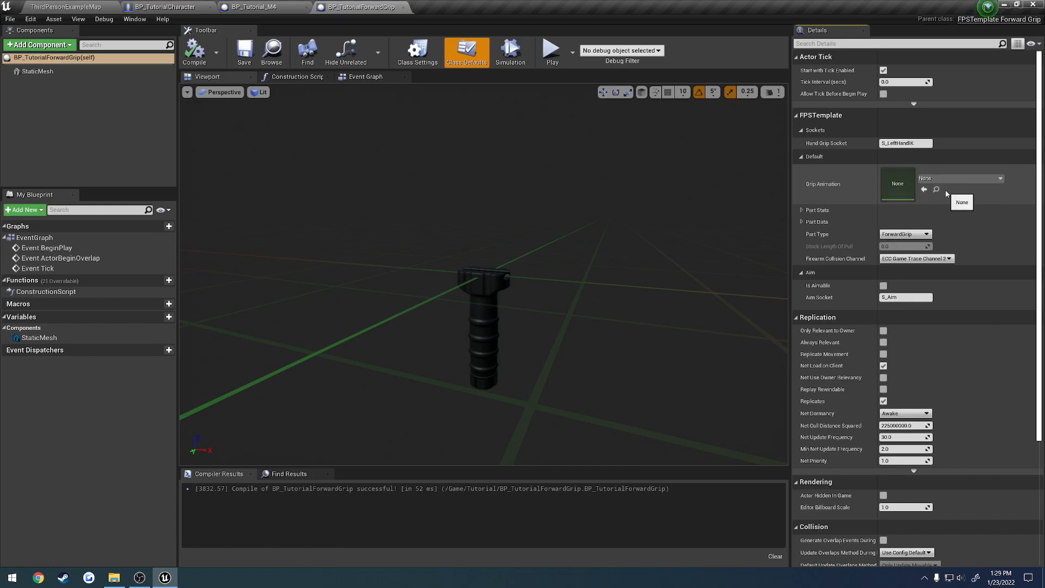
pyautogui.click(803, 210)
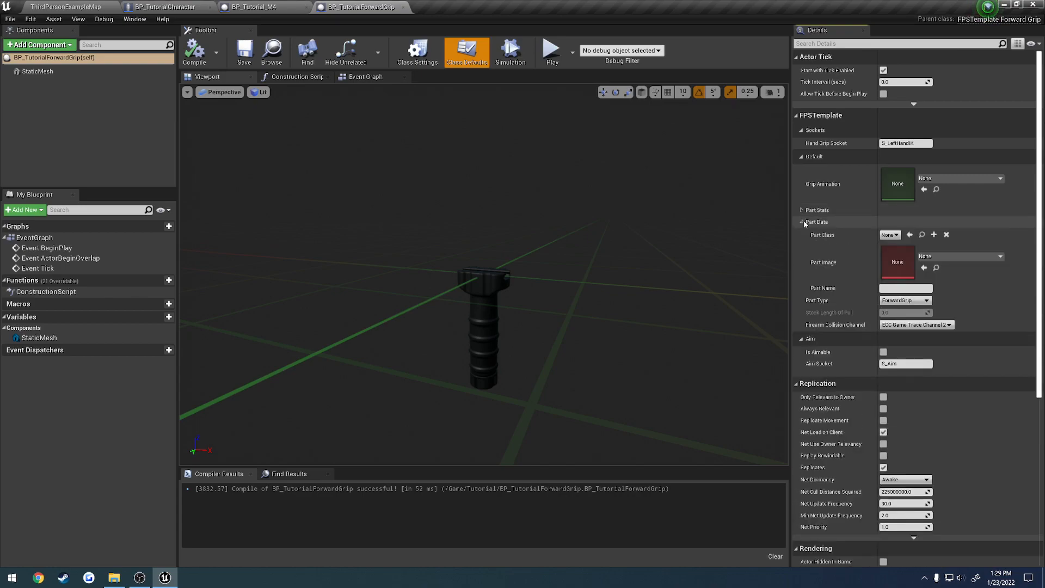
pyautogui.click(802, 221)
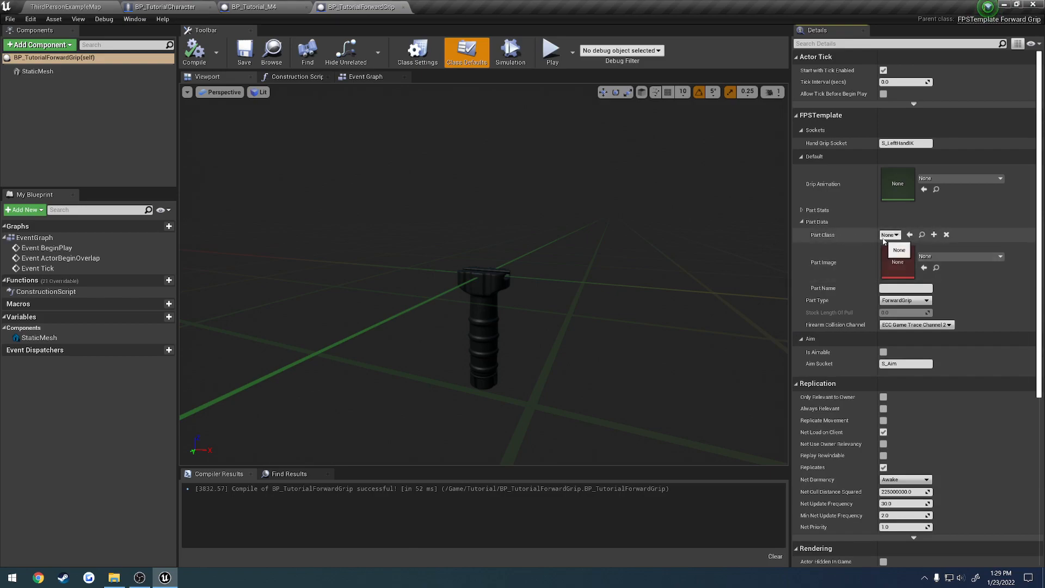
pyautogui.click(890, 236)
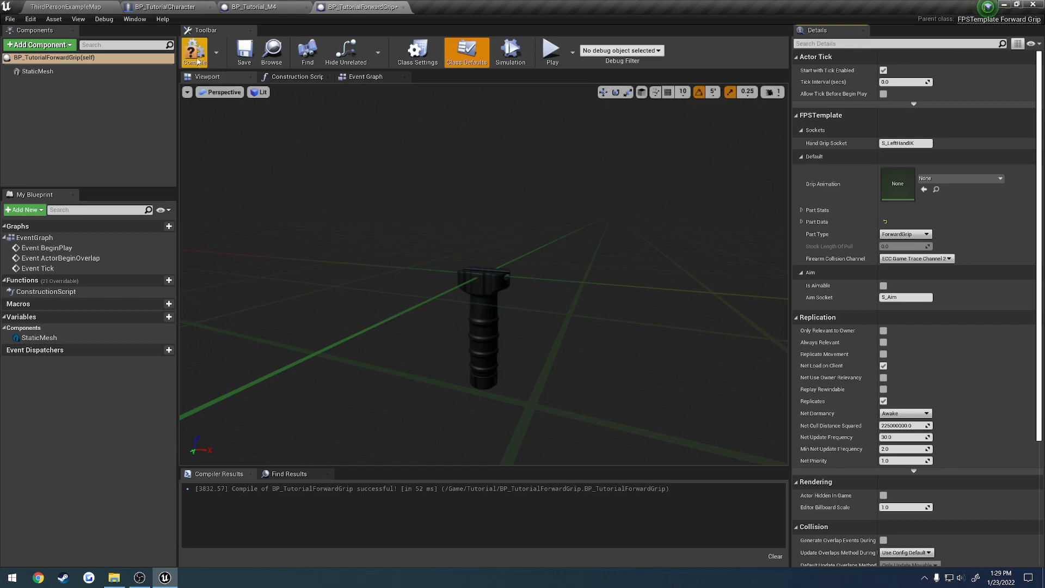
pyautogui.click(194, 53)
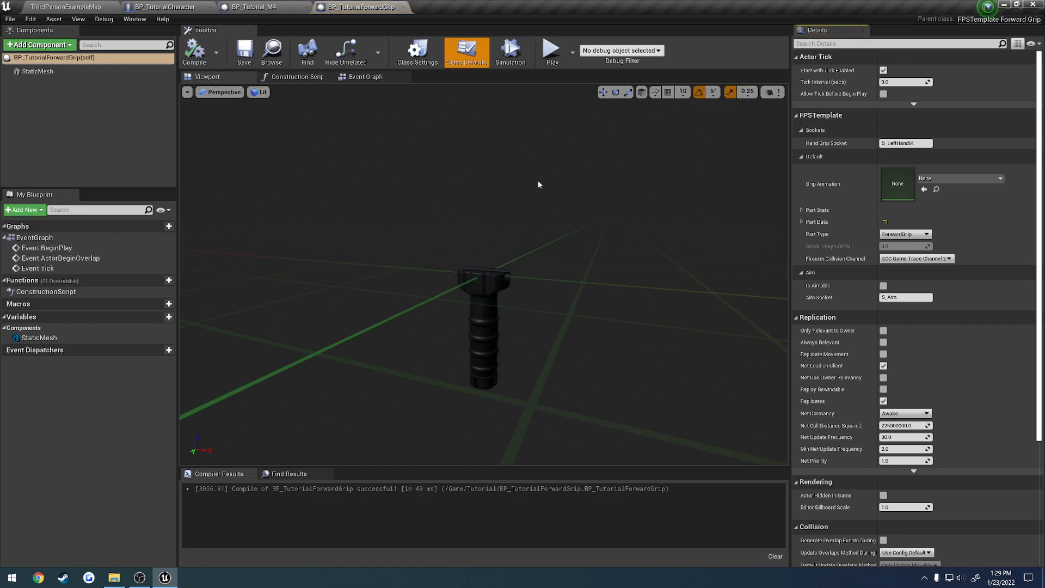